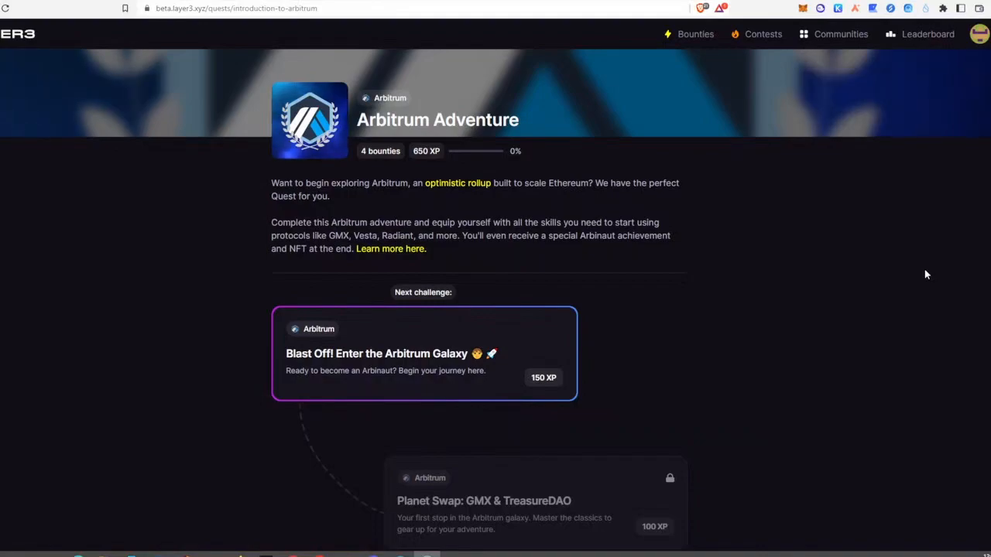
mouse_move(537, 161)
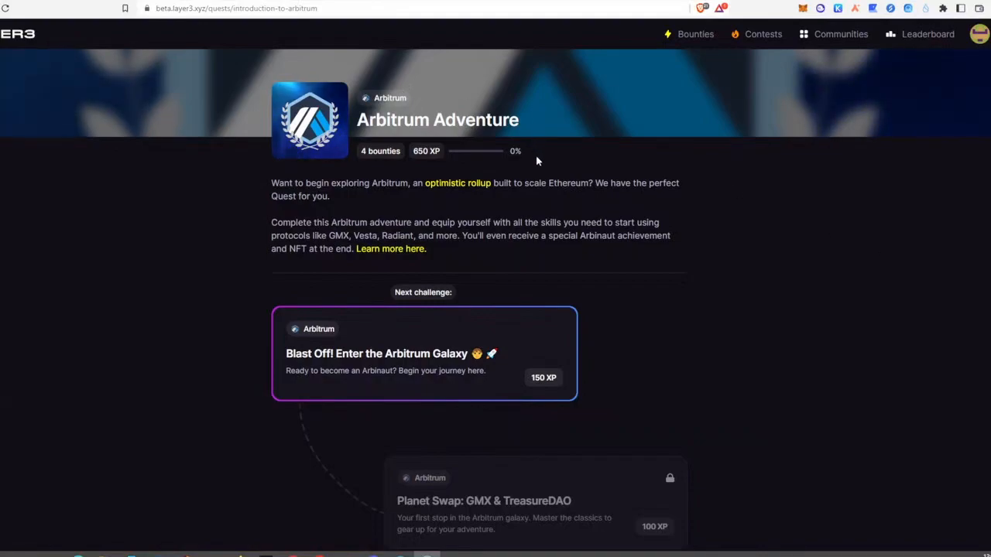
mouse_move(488, 254)
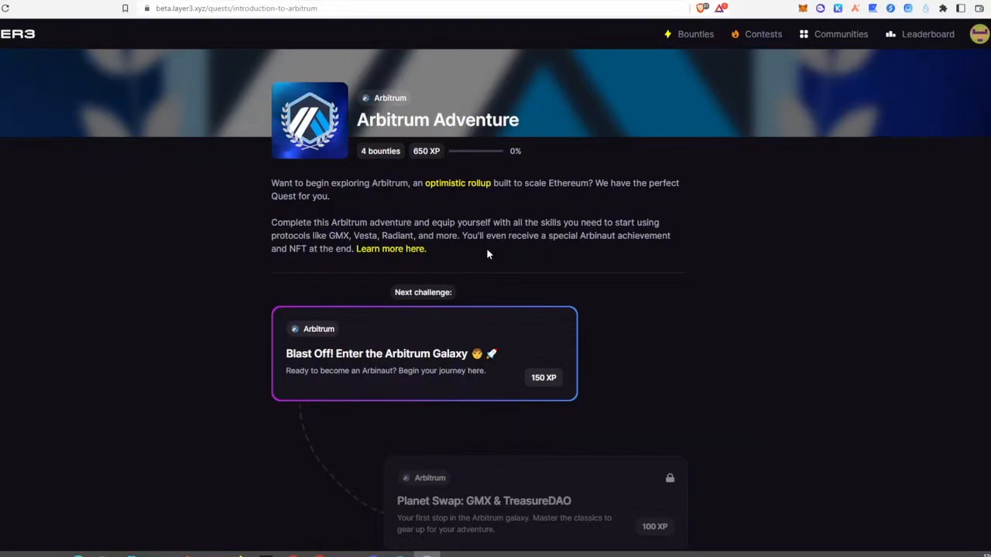
- Scroll down the Arbitrum Adventure quest page to the Blast Off challenge card
scroll("down", 3)
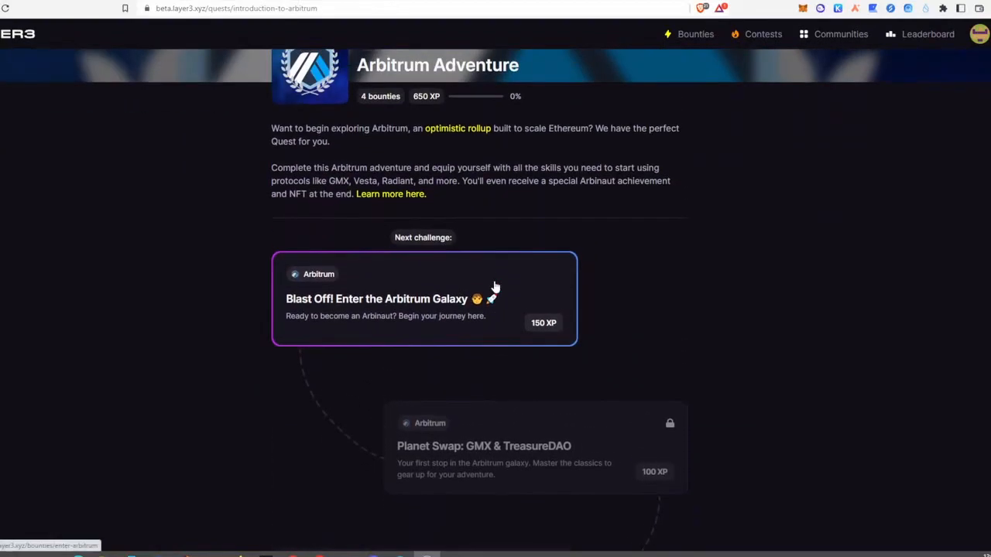
mouse_move(520, 276)
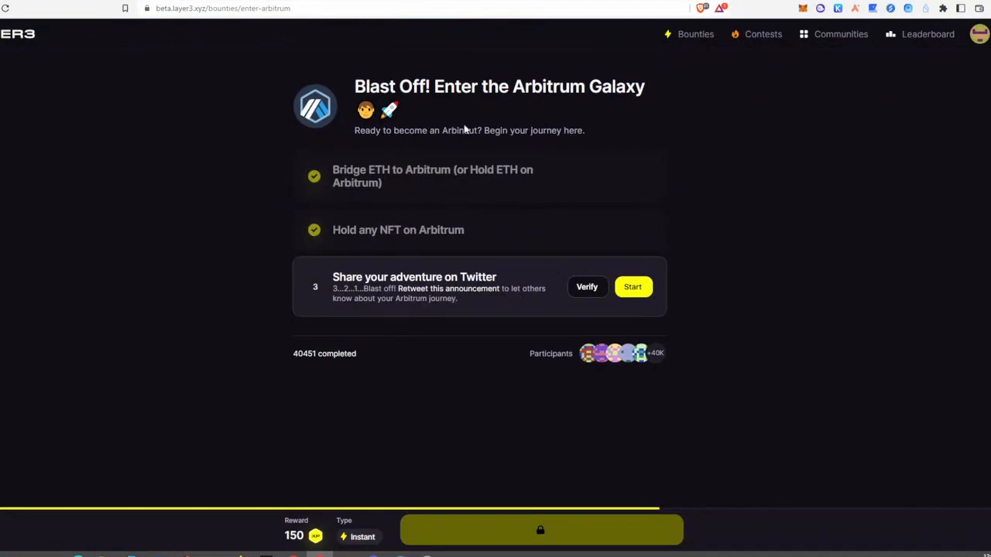
mouse_move(534, 310)
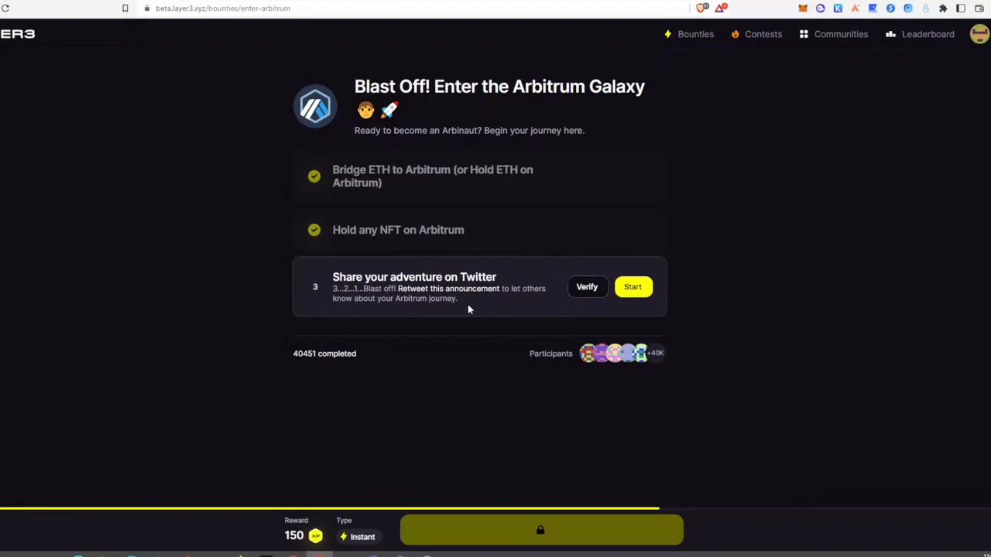
mouse_move(634, 286)
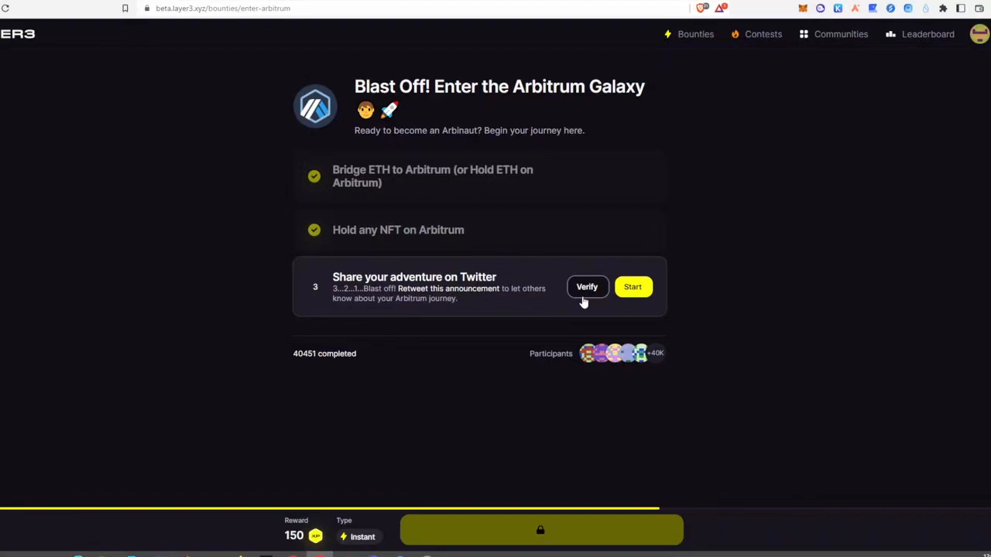
mouse_move(635, 292)
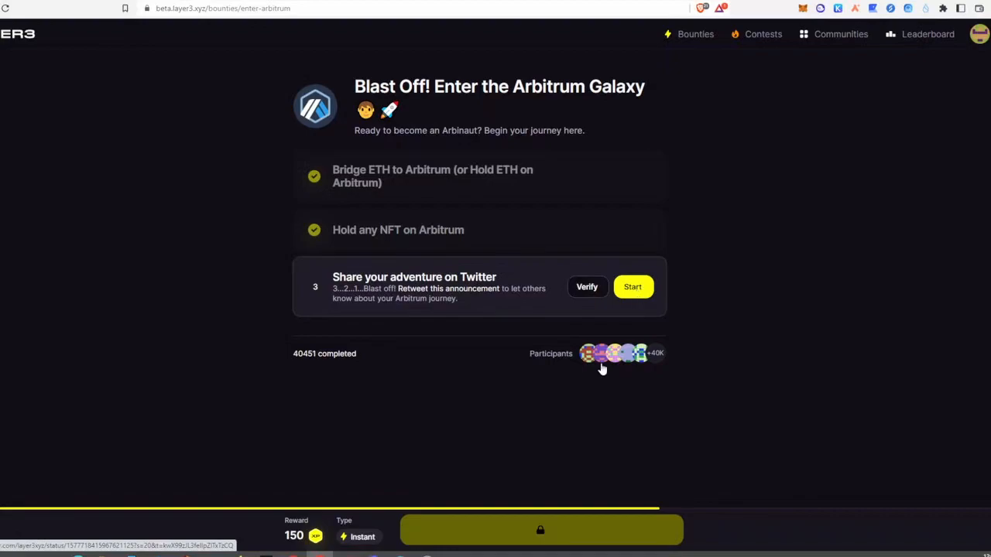
mouse_move(541, 367)
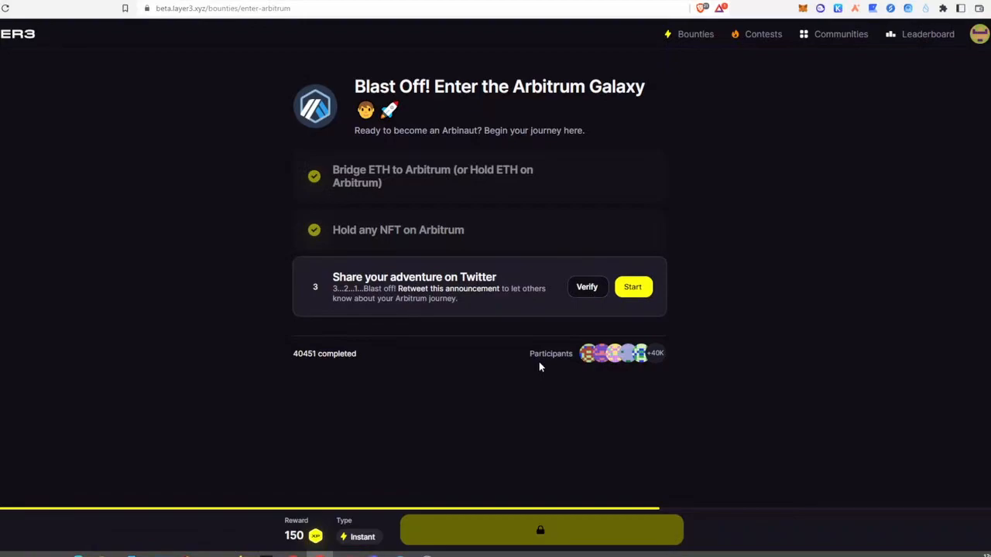
mouse_move(587, 287)
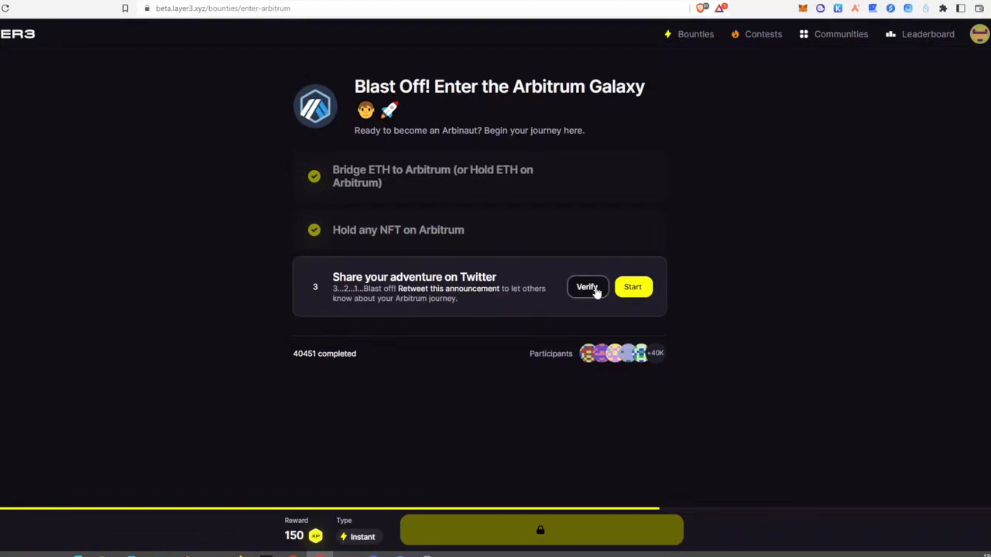
mouse_move(583, 177)
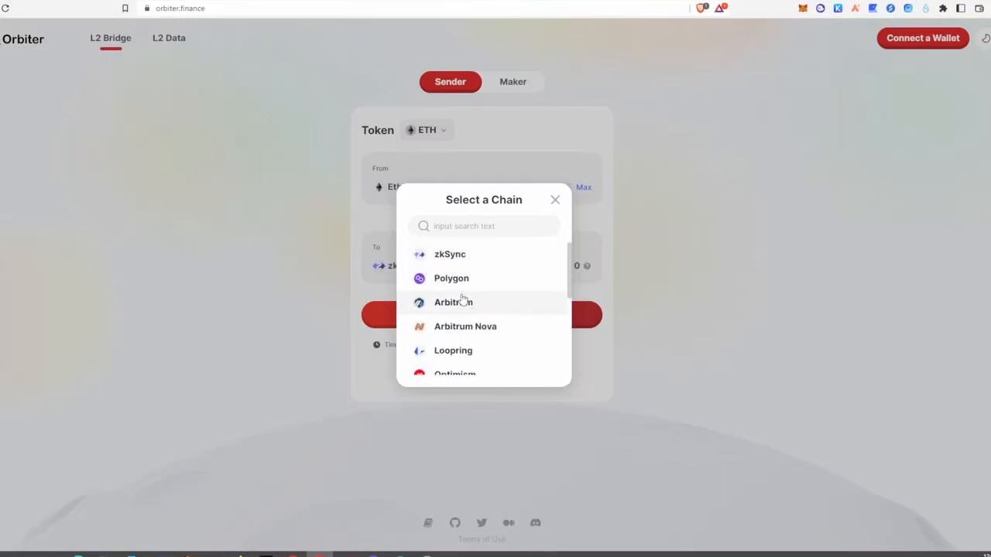
mouse_move(456, 285)
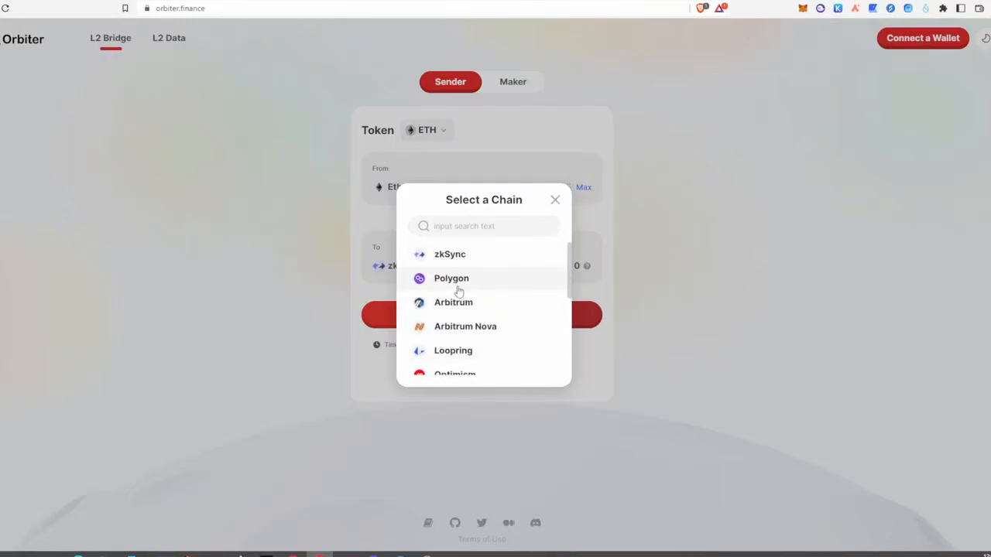
- Scroll Orbiter's chain list down to BNB Chain, then dismiss the list
scroll("down", 3)
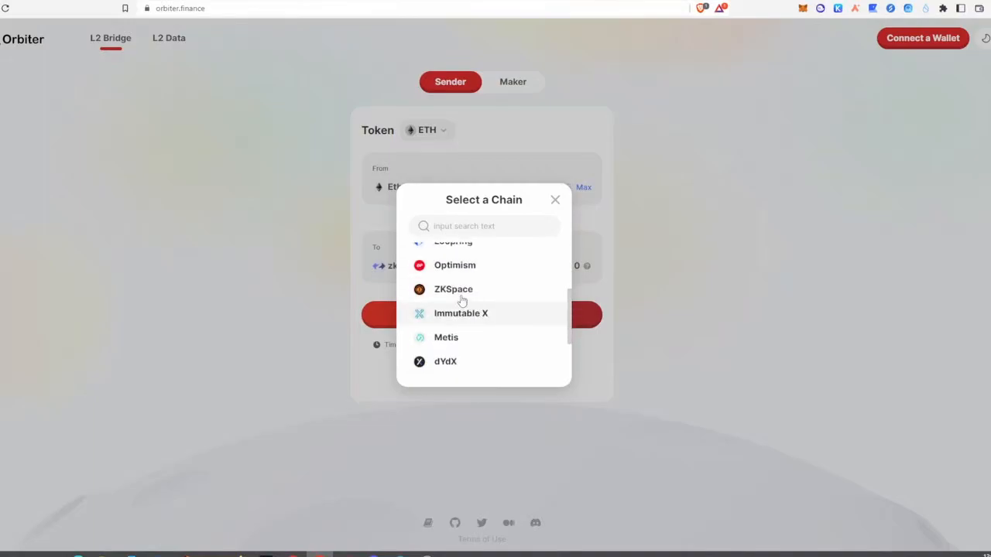
scroll("down", 3)
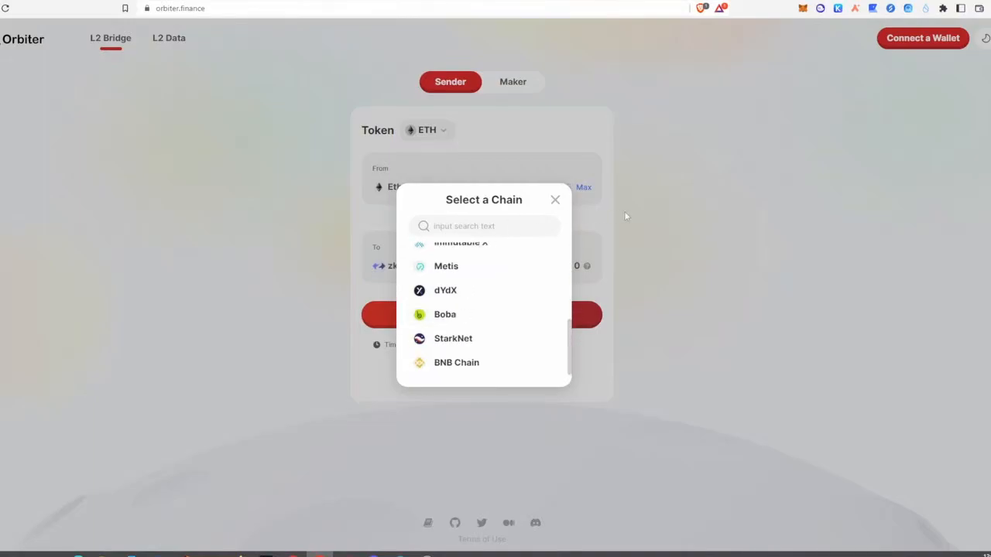
left_click(555, 200)
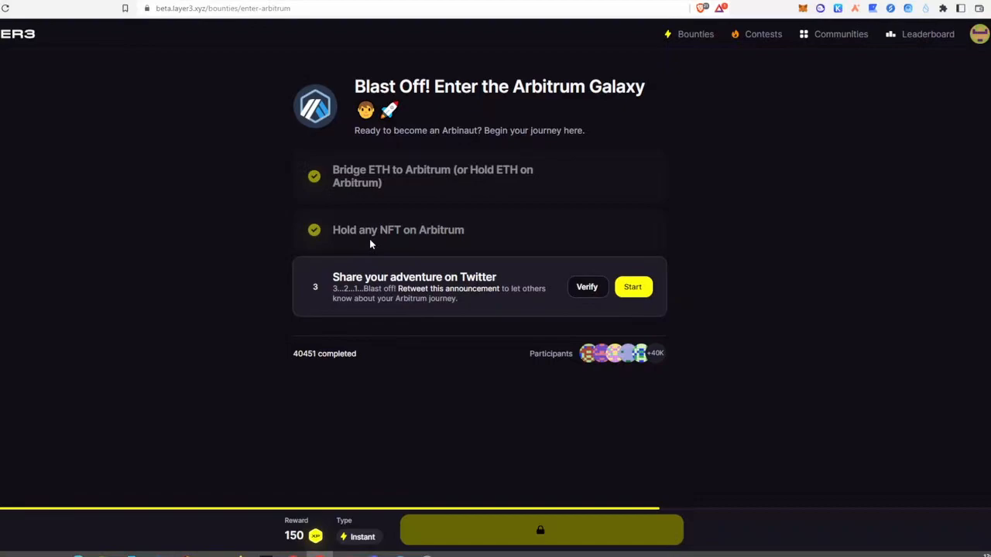
mouse_move(552, 236)
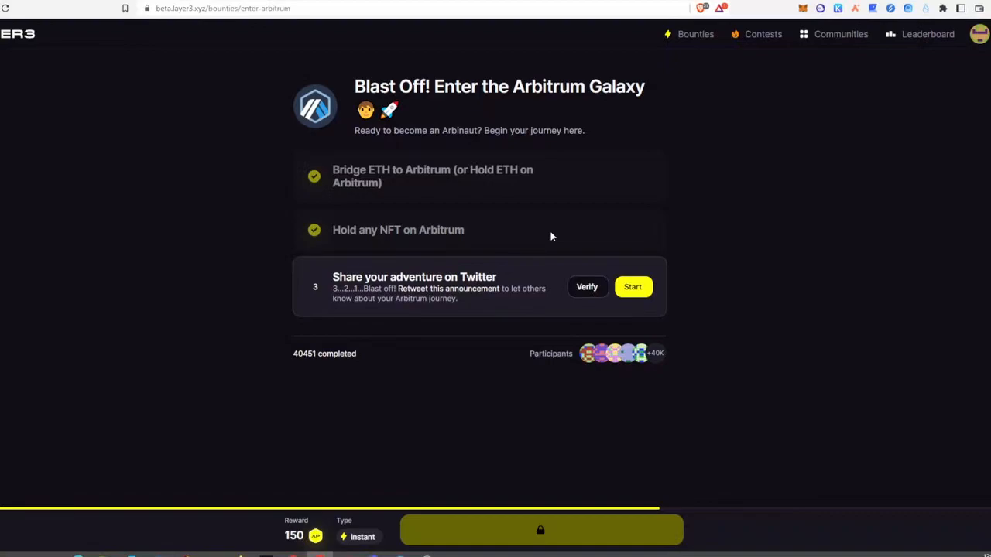
mouse_move(586, 239)
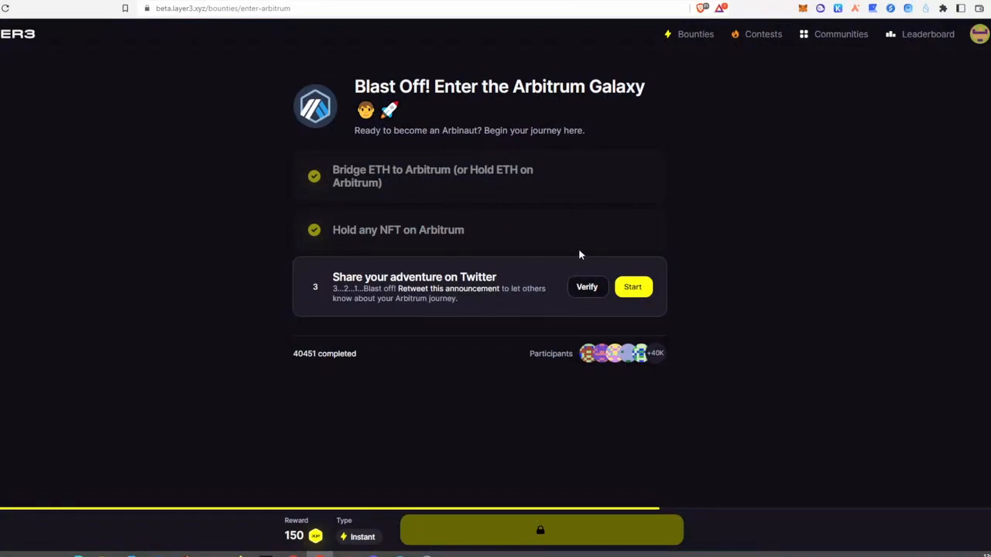
mouse_move(593, 237)
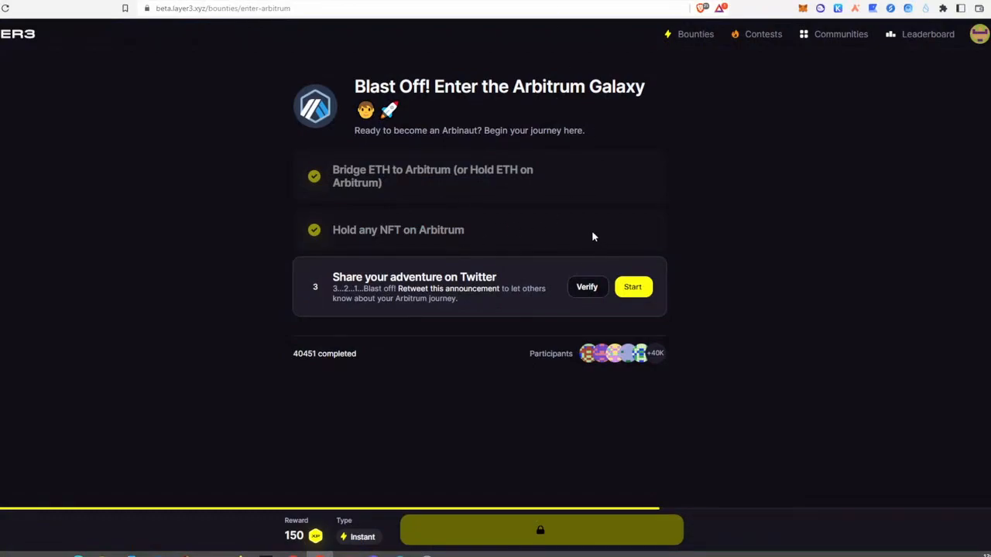
mouse_move(587, 288)
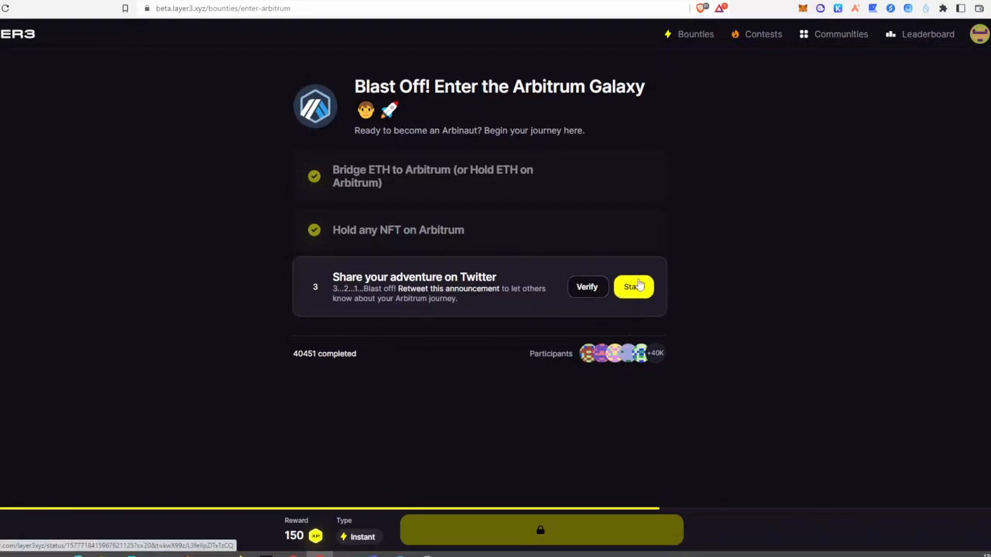
mouse_move(635, 287)
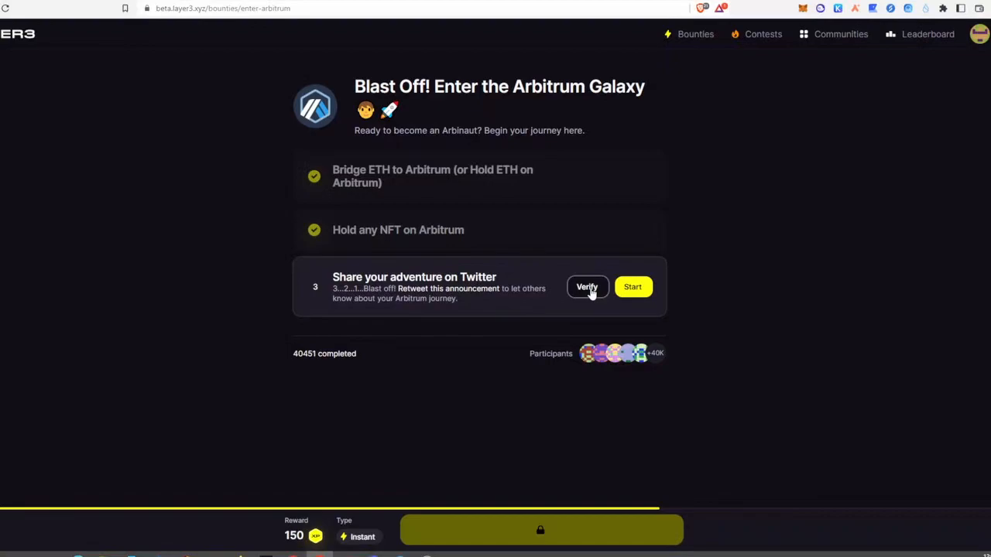
mouse_move(943, 86)
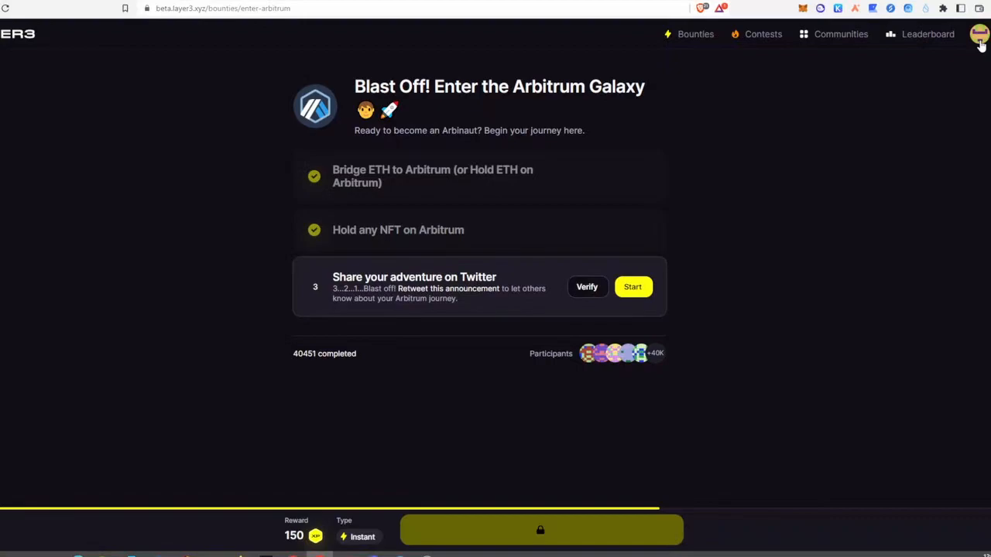
- Verify the Twitter share, claim 150 XP, and open Planet Swap: GMX & TreasureDAO
left_click(587, 287)
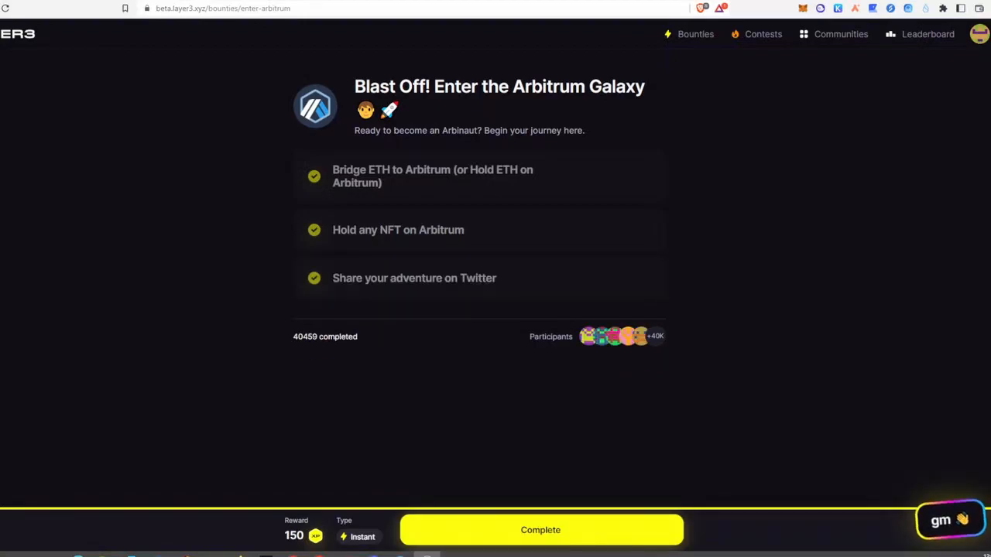
left_click(541, 530)
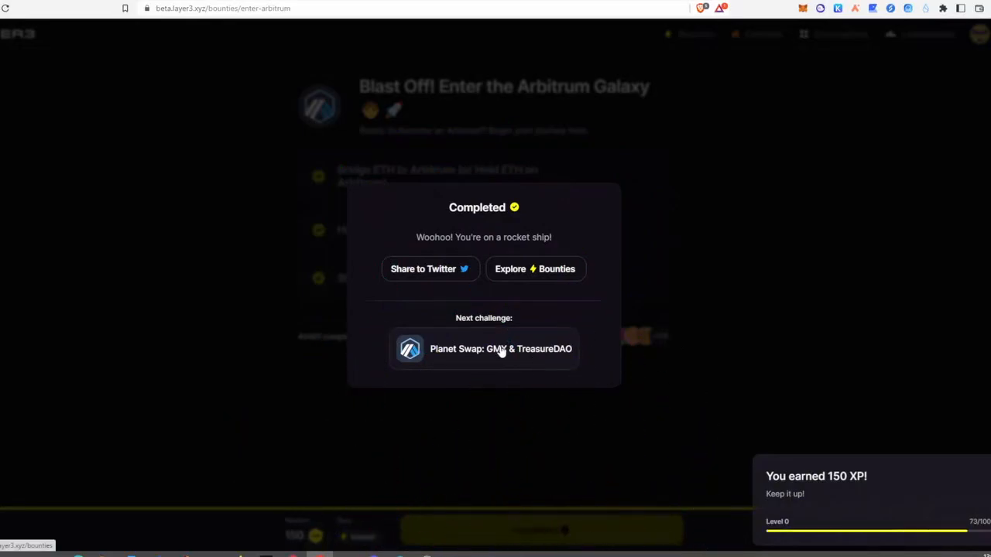
left_click(483, 349)
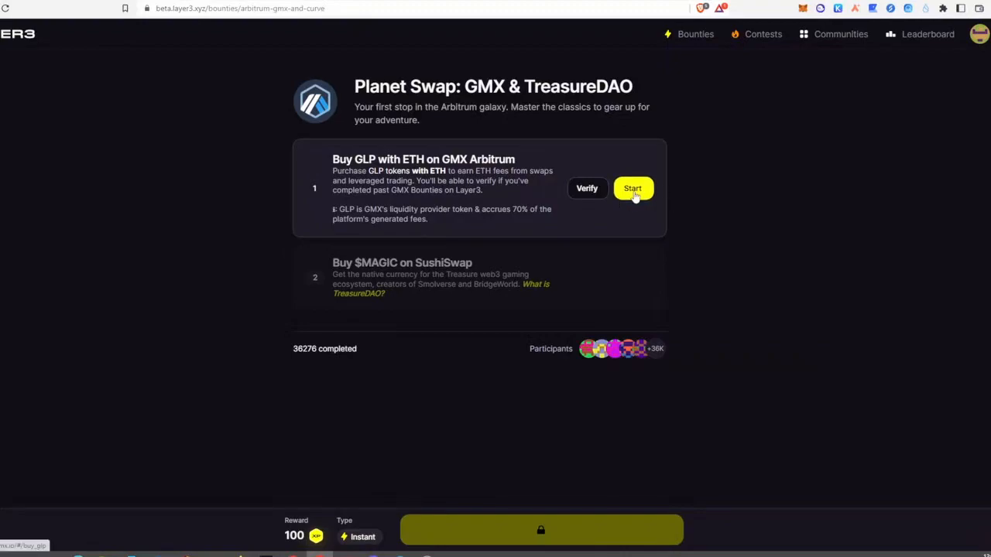
- Start the 'Buy GLP with ETH on GMX Arbitrum' task
left_click(633, 188)
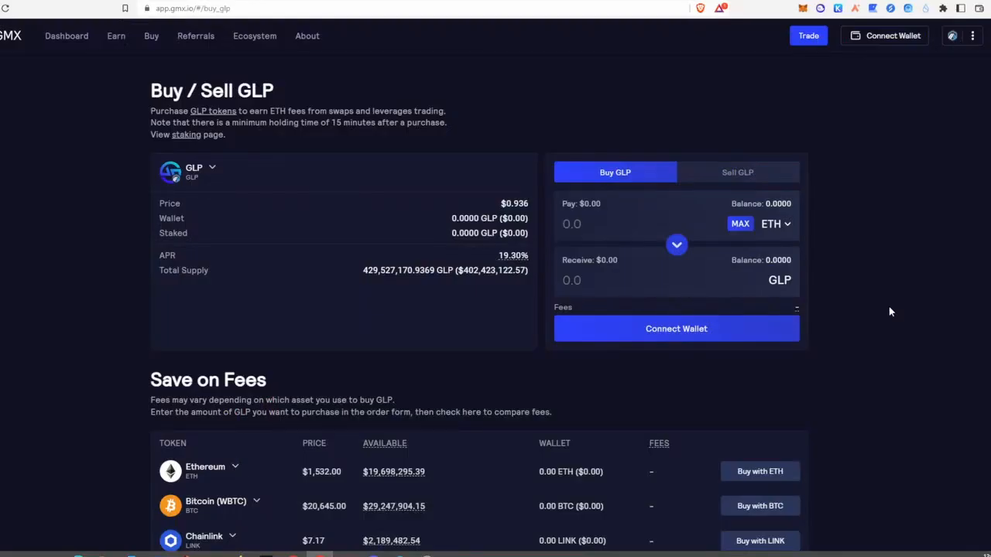
mouse_move(715, 331)
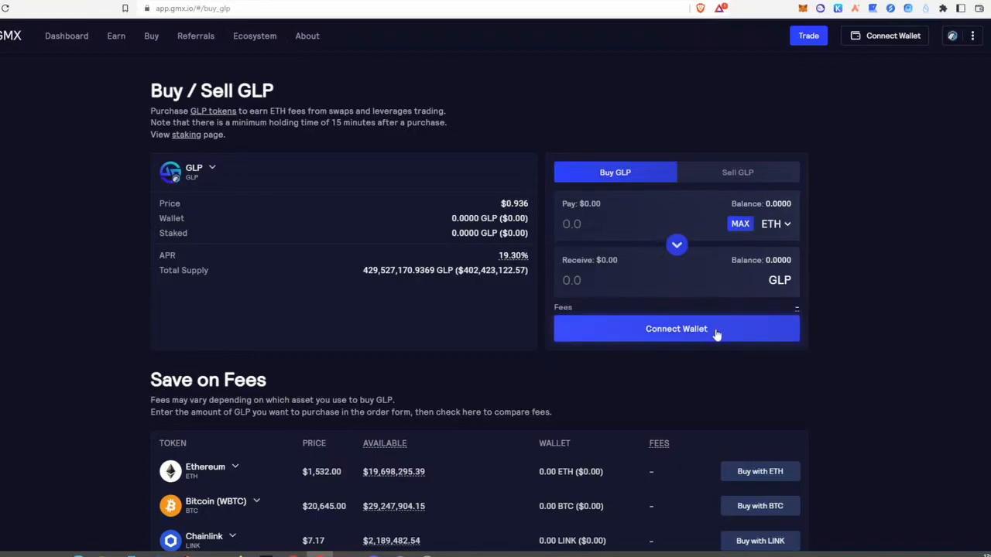
mouse_move(770, 296)
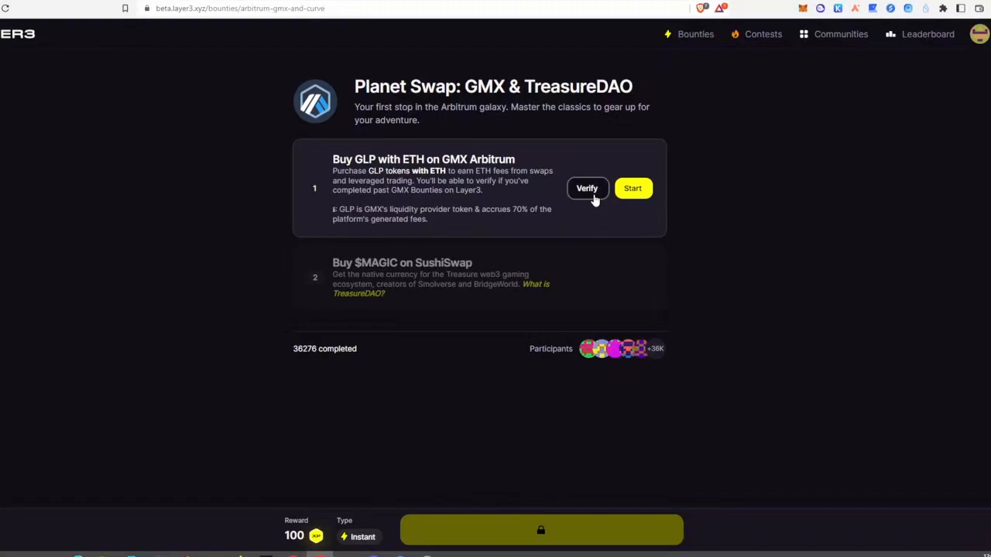
mouse_move(198, 233)
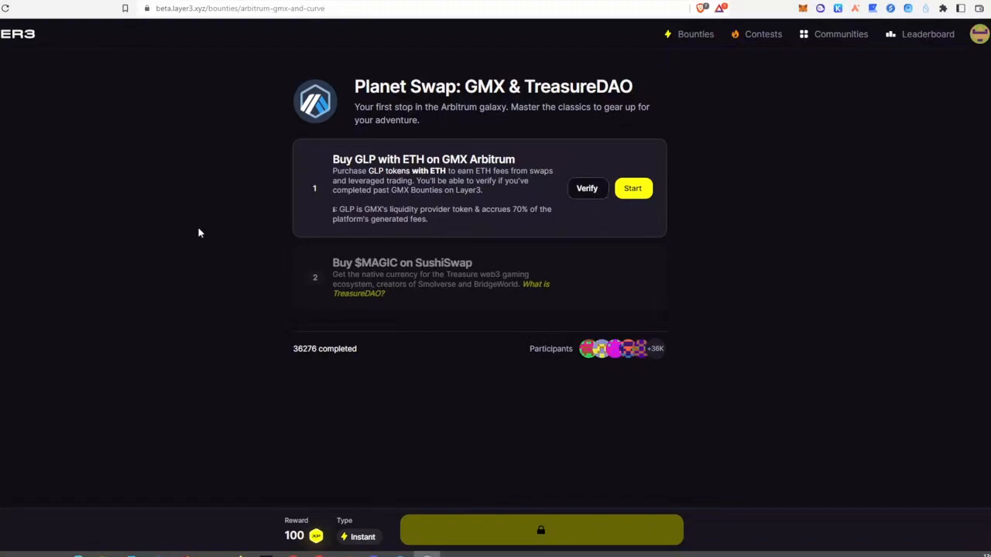
mouse_move(646, 296)
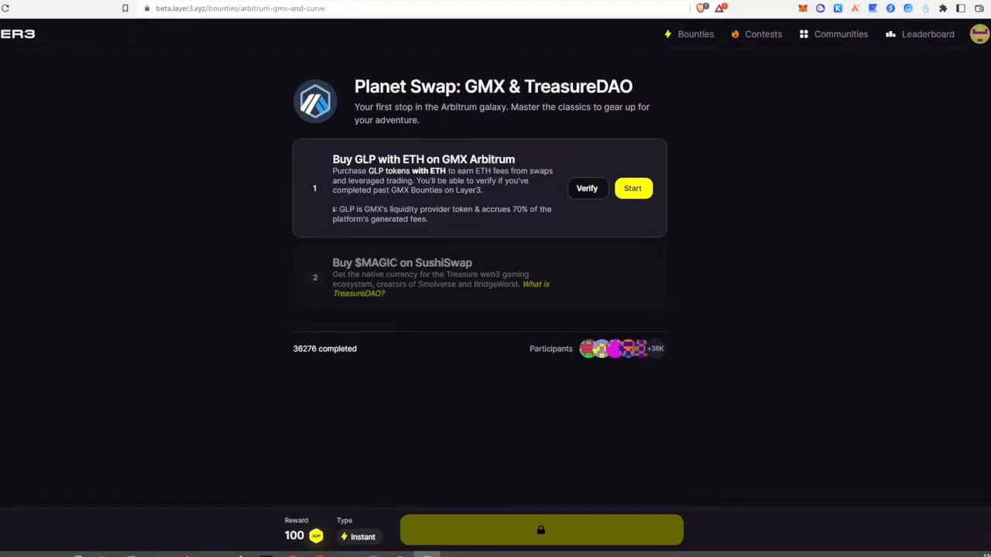
mouse_move(589, 285)
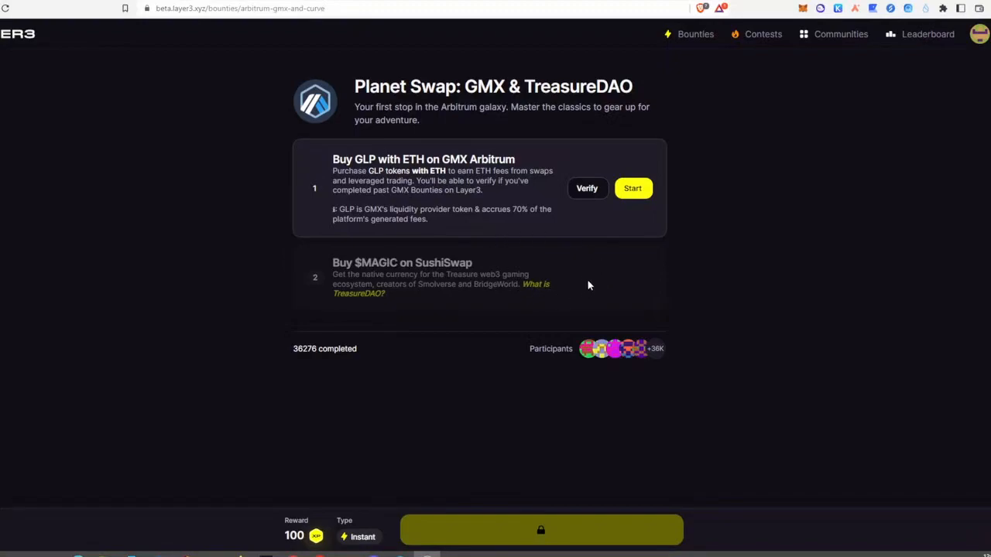
mouse_move(563, 249)
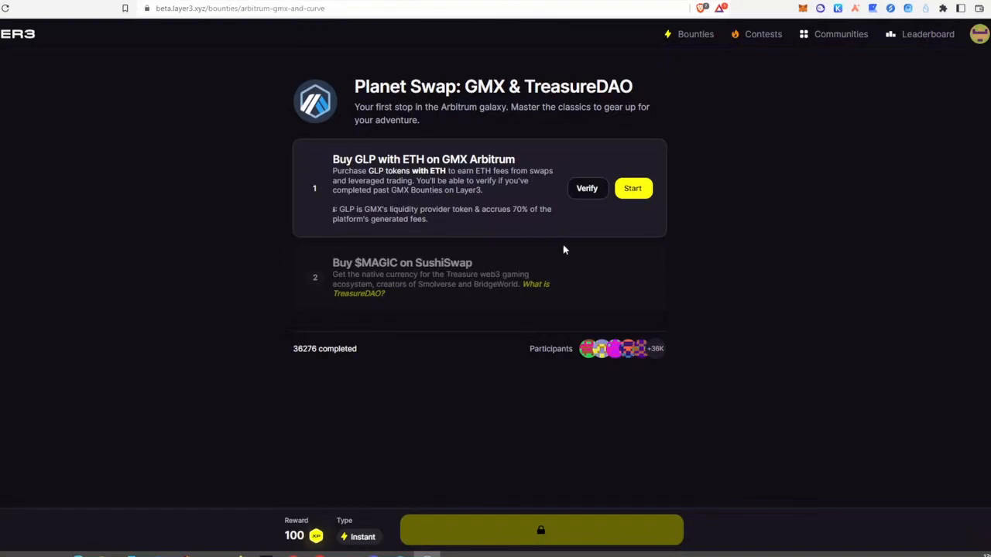
mouse_move(468, 422)
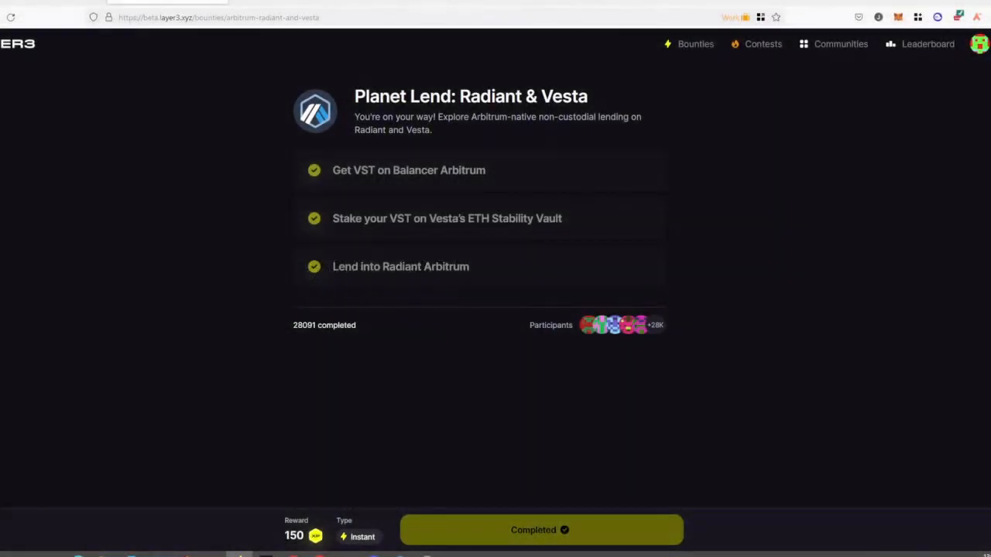
mouse_move(401, 199)
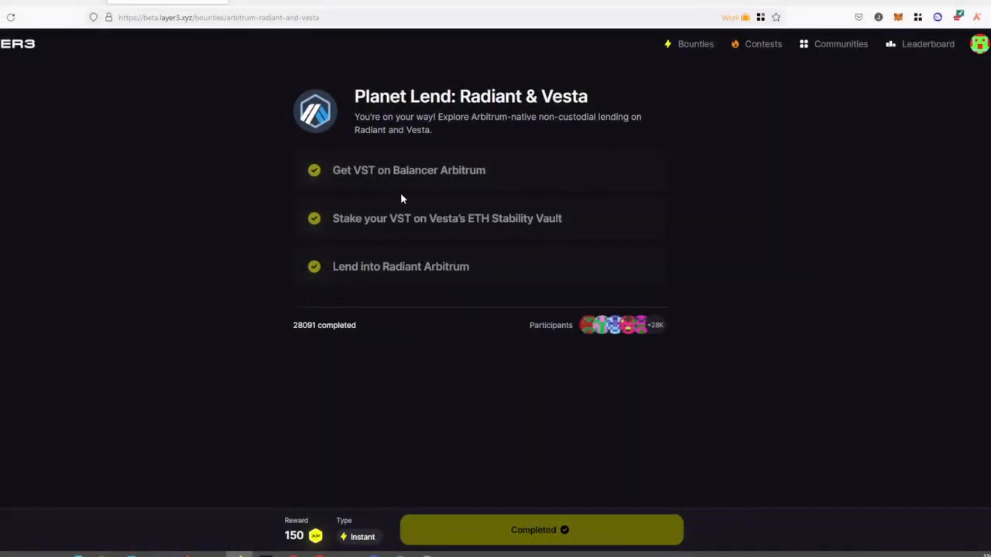
mouse_move(374, 193)
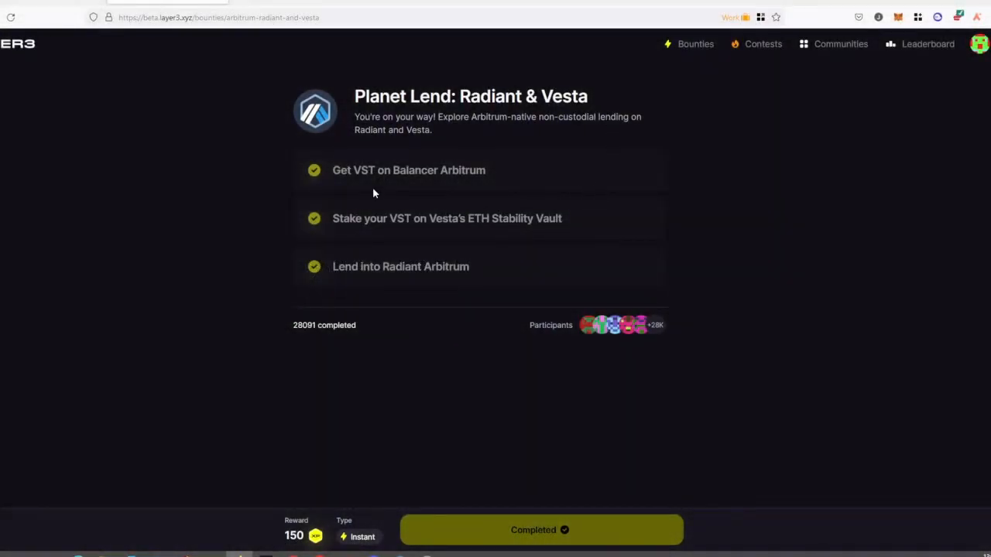
mouse_move(639, 172)
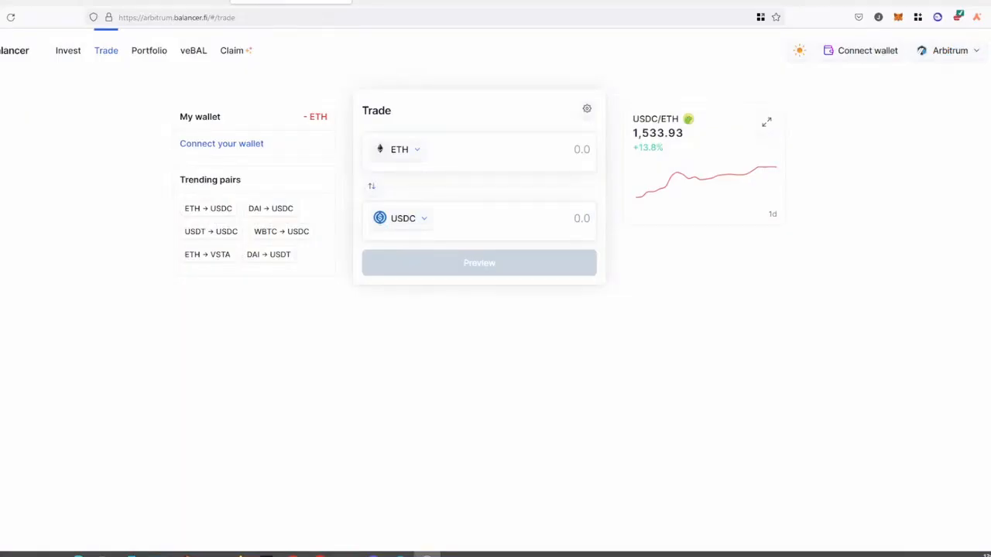
mouse_move(308, 310)
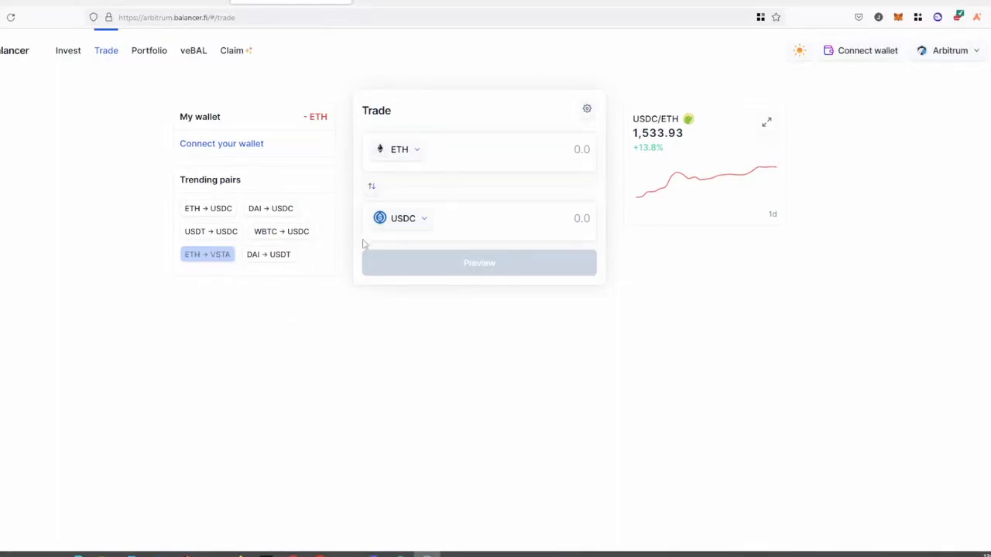
- Choose VST (Vesta Stable) as the receiving token in Balancer's token picker
left_click(398, 150)
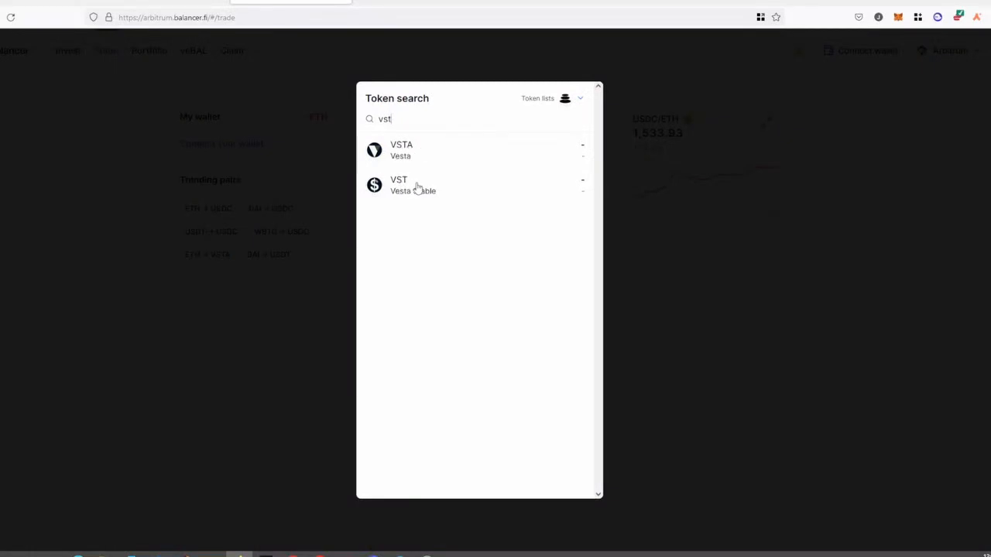
mouse_move(414, 195)
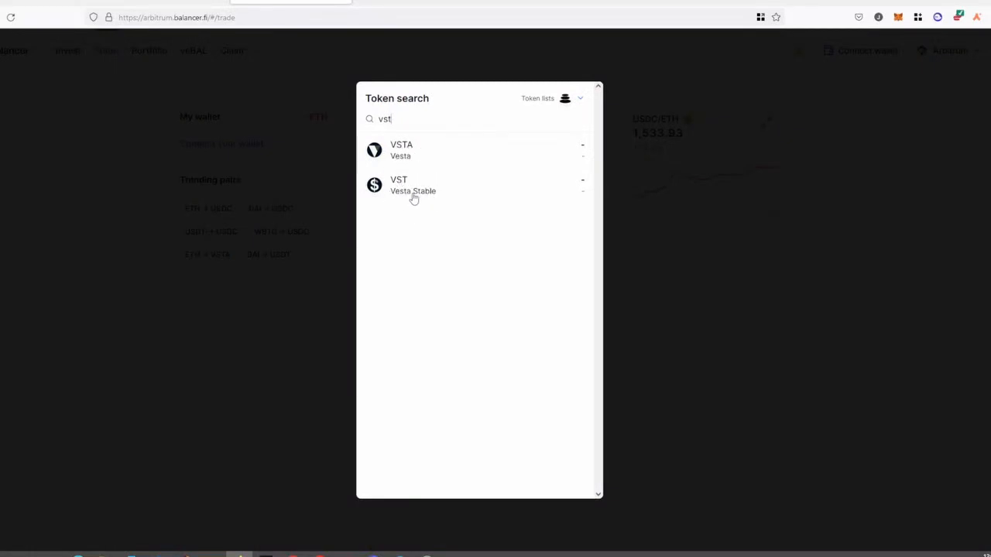
left_click(399, 185)
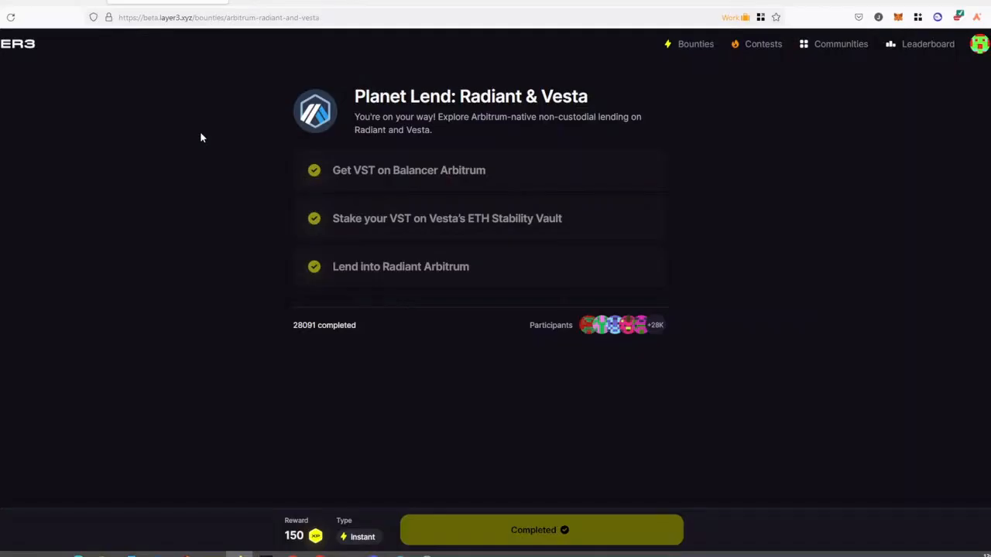
mouse_move(576, 224)
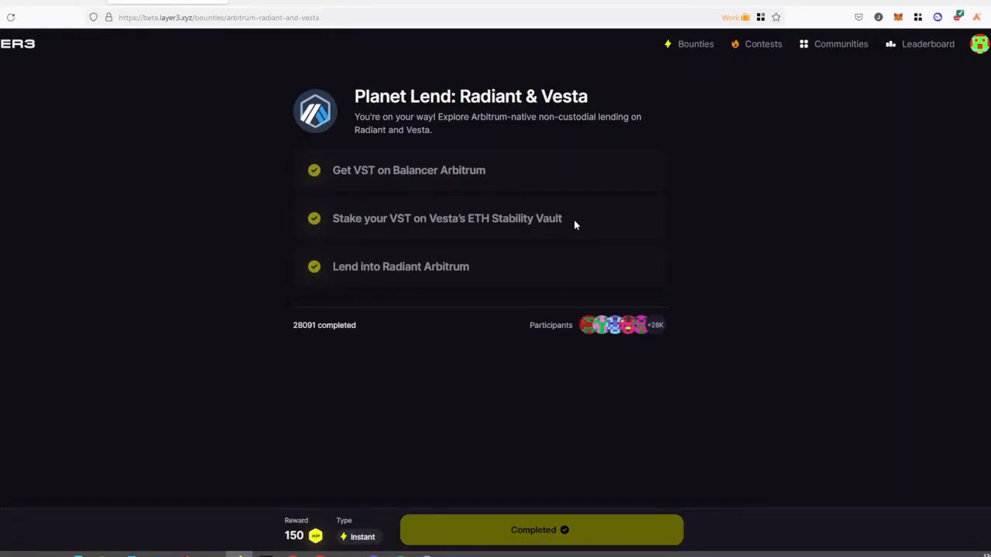
mouse_move(639, 218)
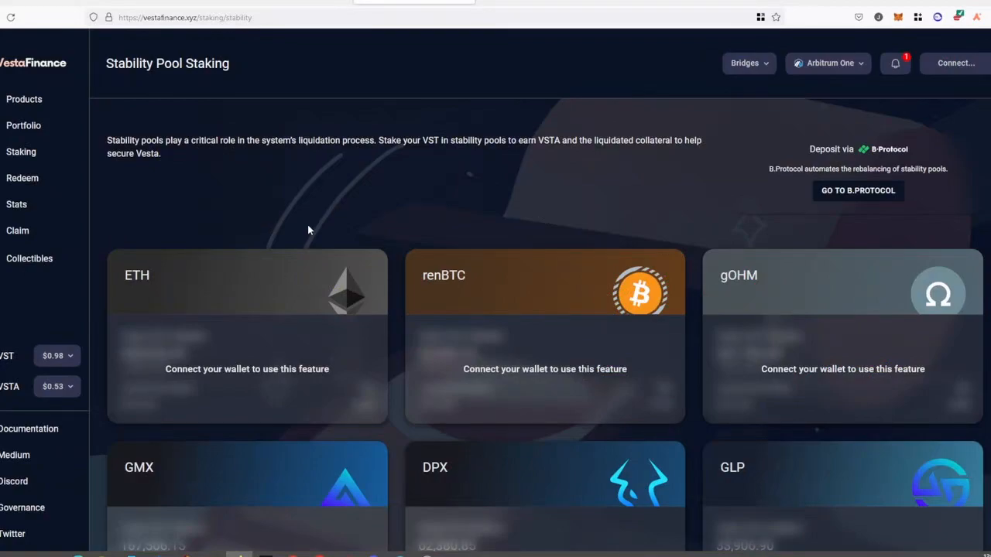
mouse_move(216, 312)
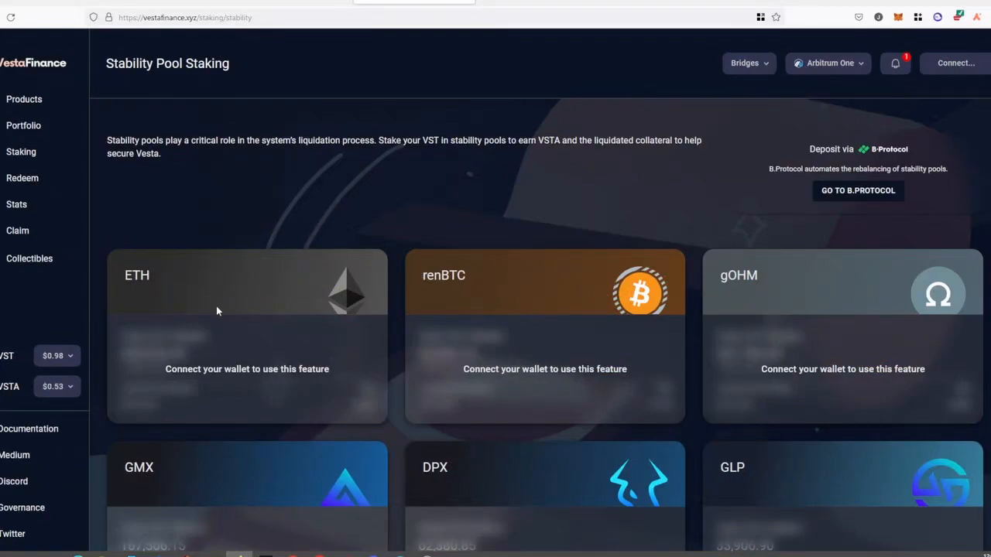
mouse_move(241, 289)
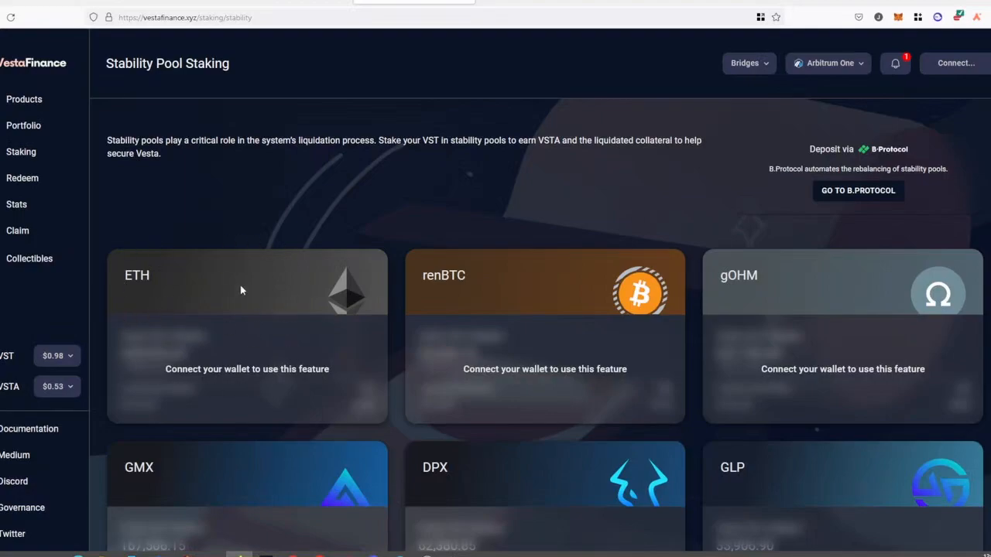
mouse_move(242, 369)
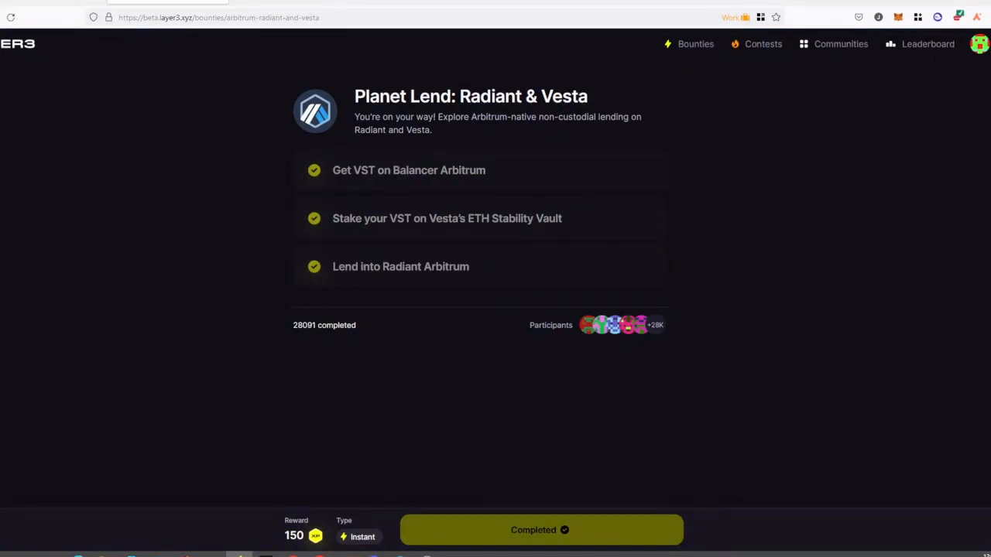
mouse_move(756, 411)
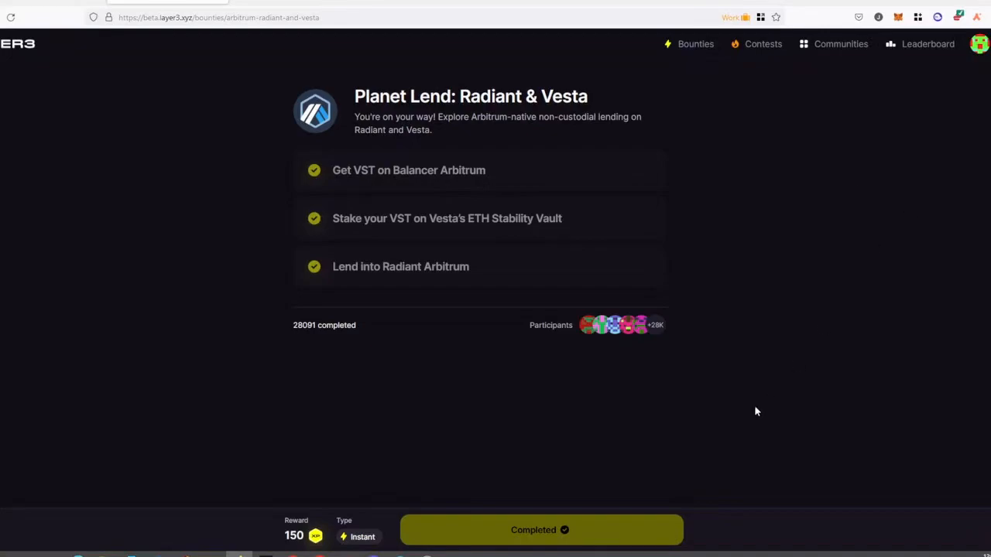
mouse_move(641, 280)
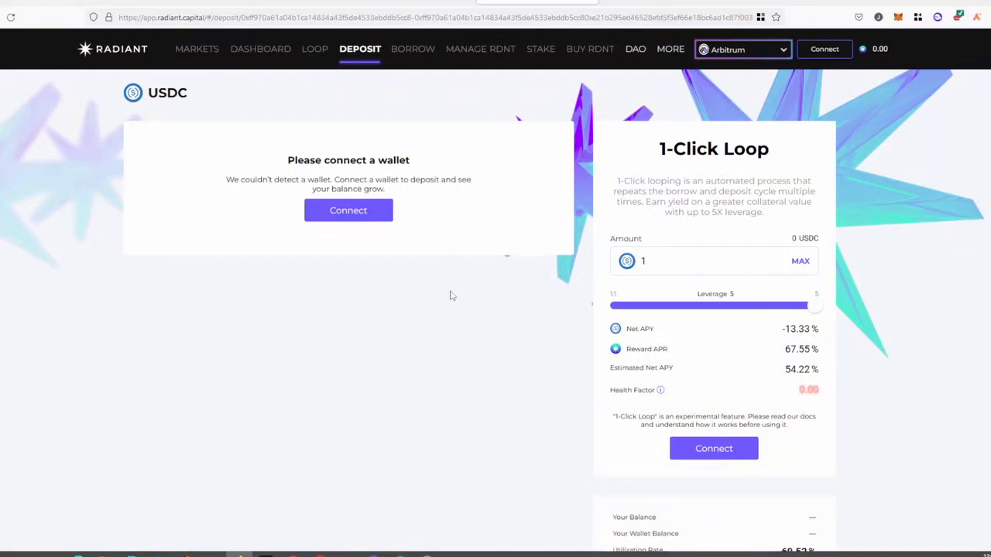
mouse_move(348, 210)
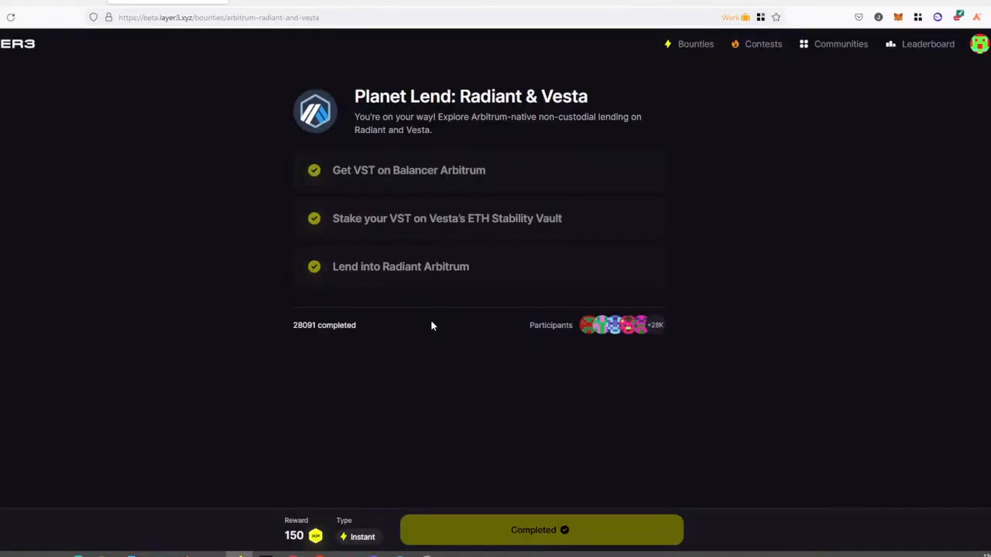
mouse_move(638, 397)
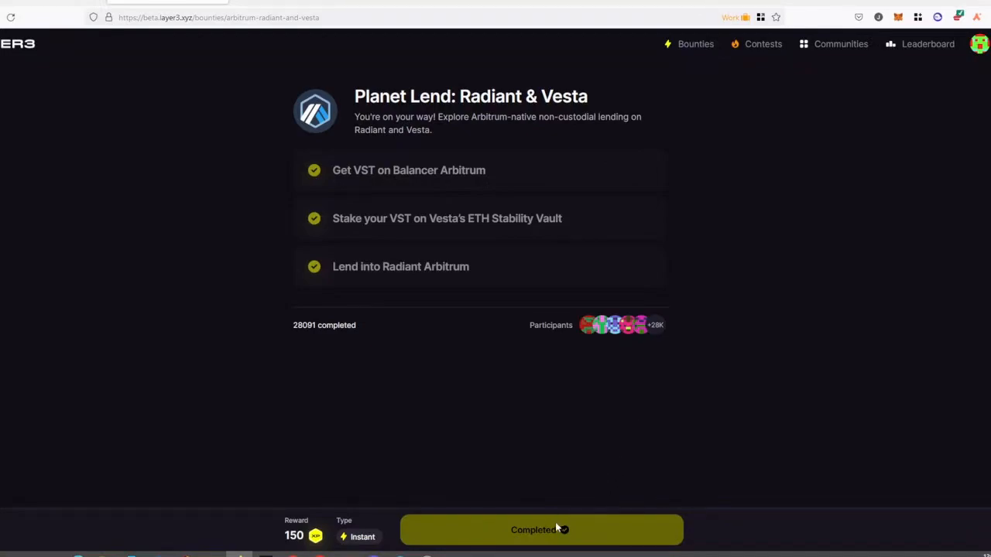
mouse_move(576, 535)
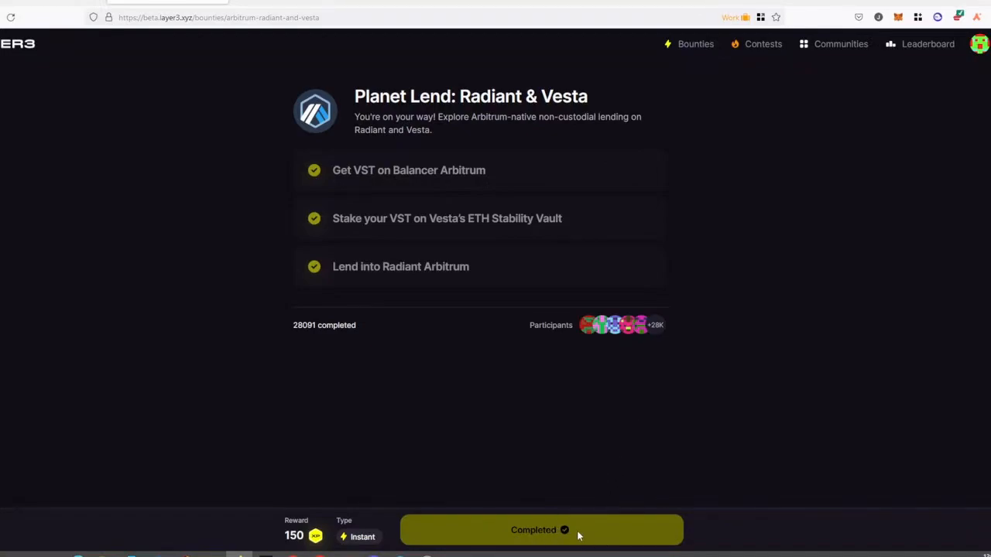
mouse_move(589, 435)
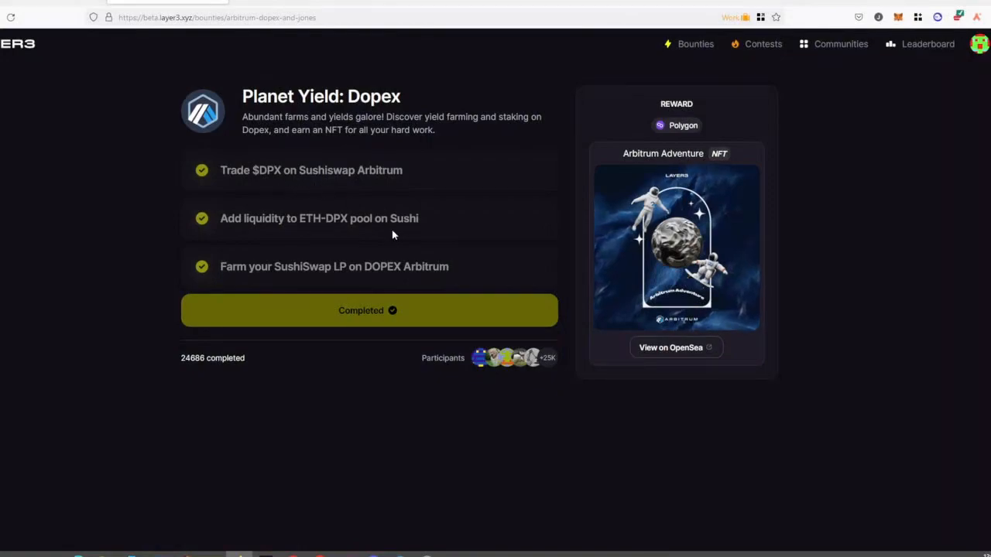
mouse_move(518, 171)
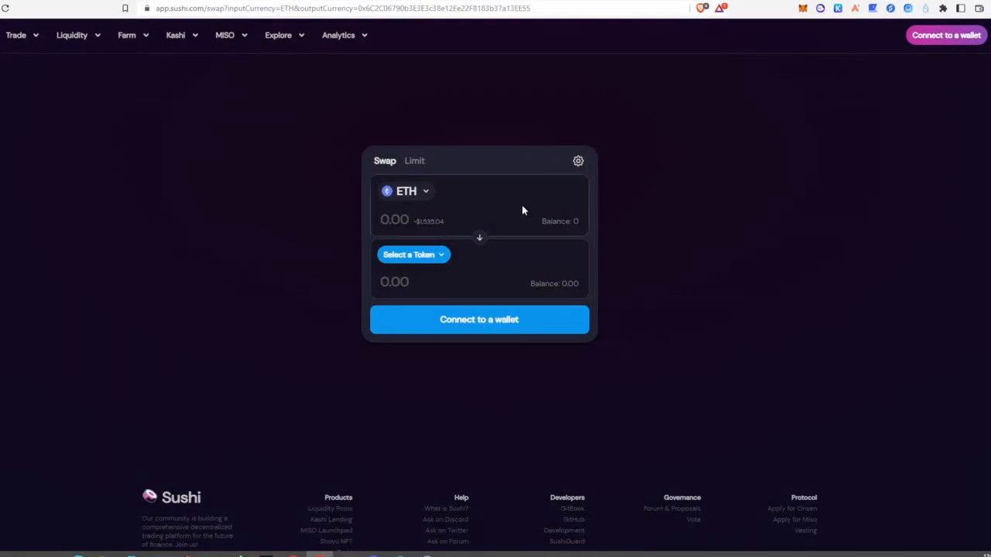
mouse_move(496, 319)
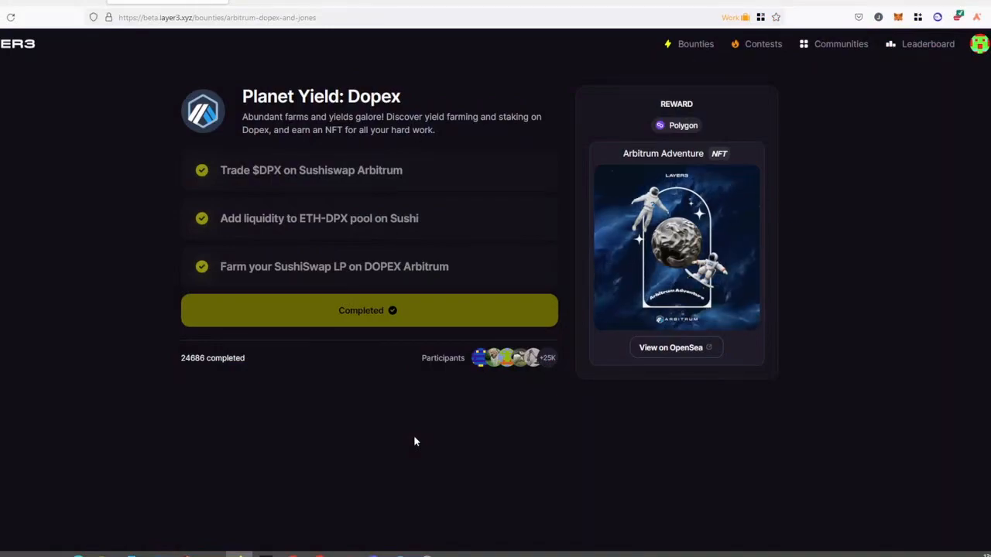
mouse_move(517, 220)
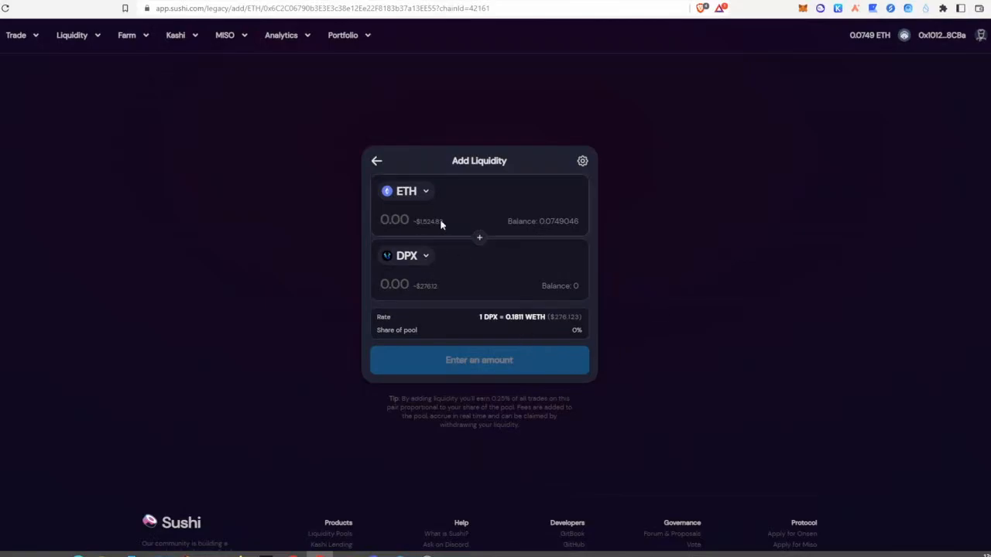
mouse_move(508, 386)
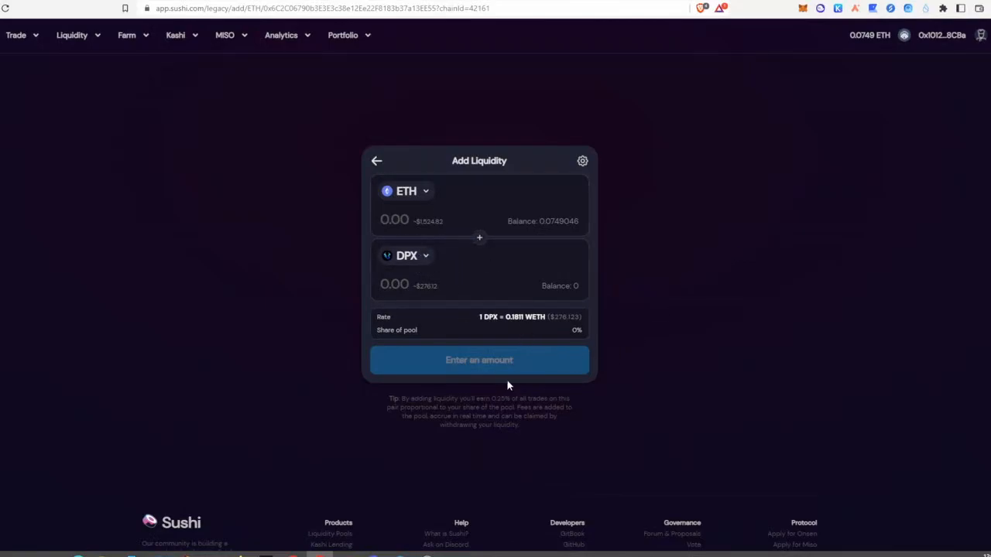
mouse_move(478, 360)
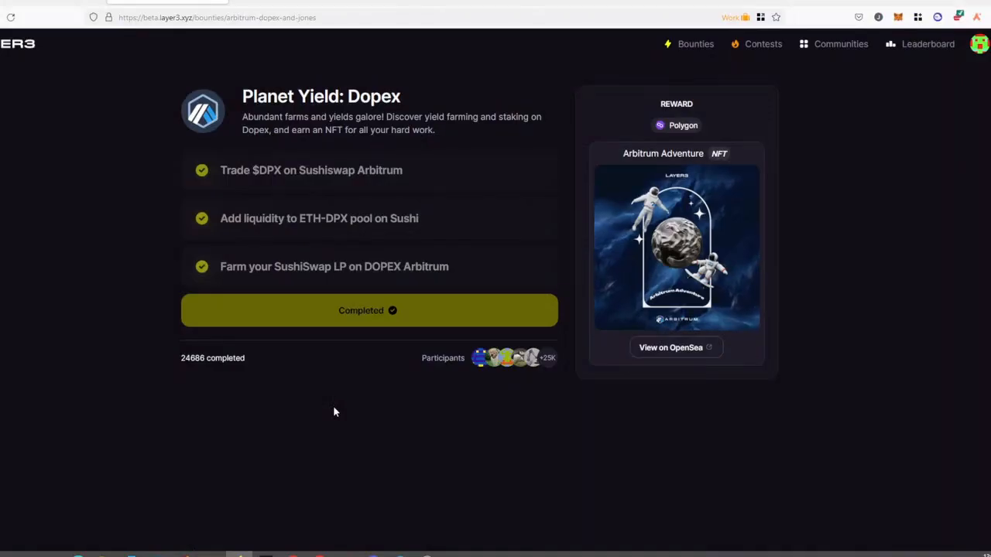
mouse_move(250, 277)
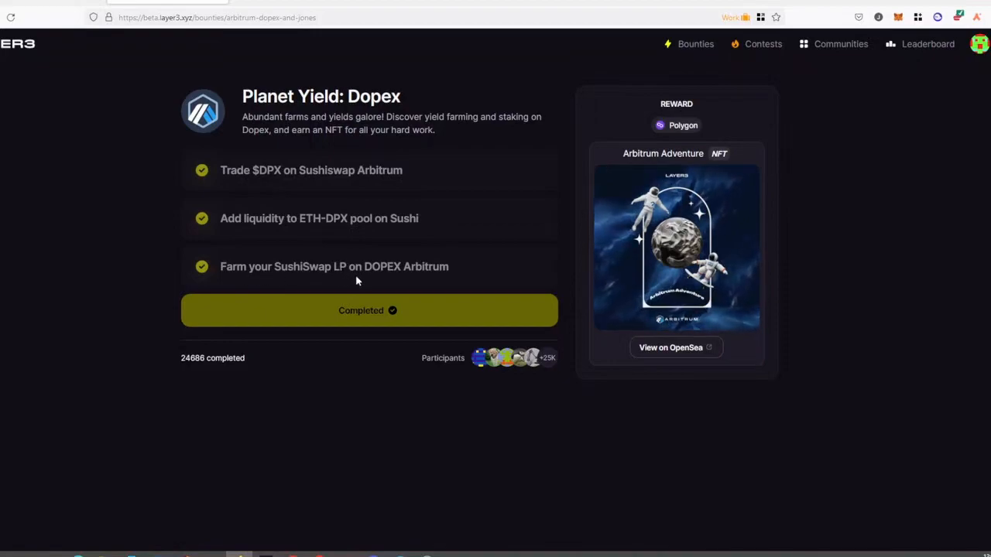
mouse_move(458, 278)
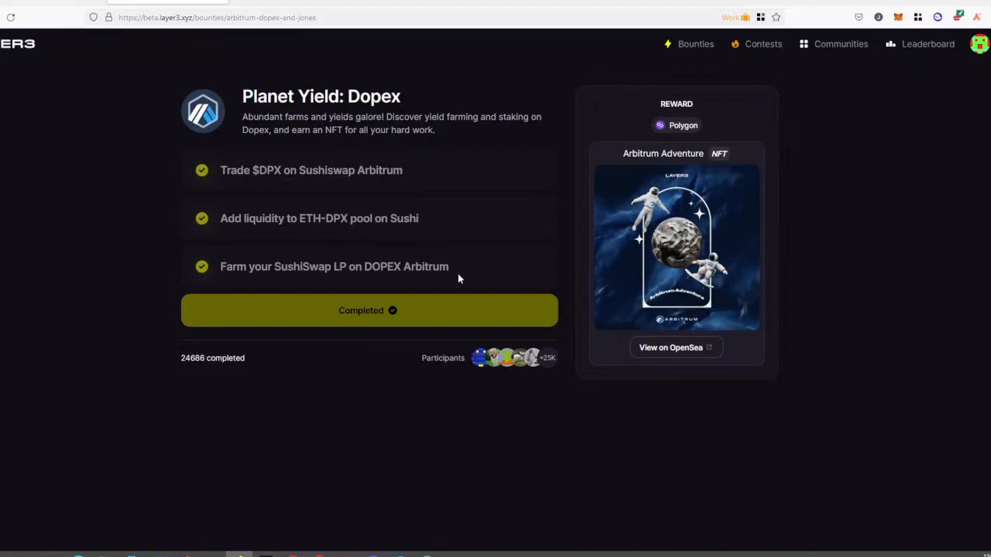
mouse_move(541, 271)
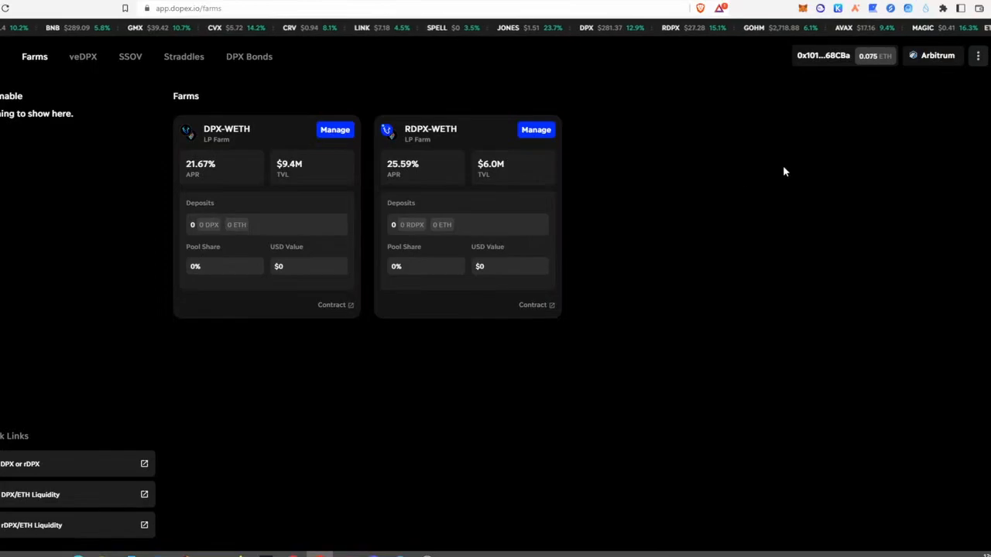
mouse_move(315, 155)
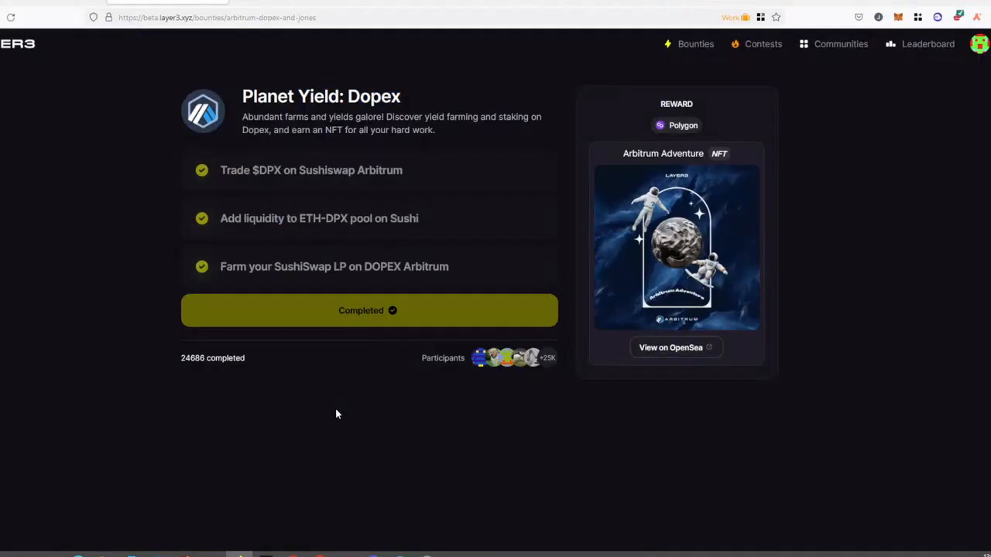
mouse_move(327, 411)
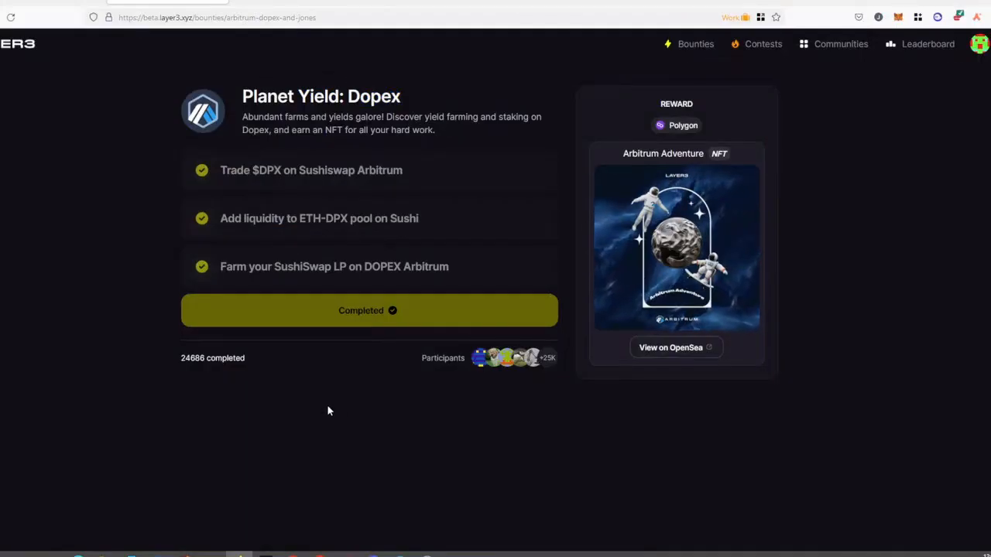